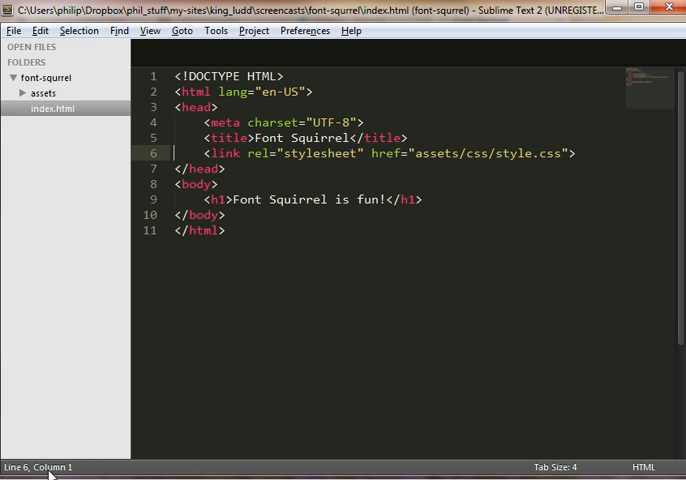
pyautogui.moveTo(197, 362)
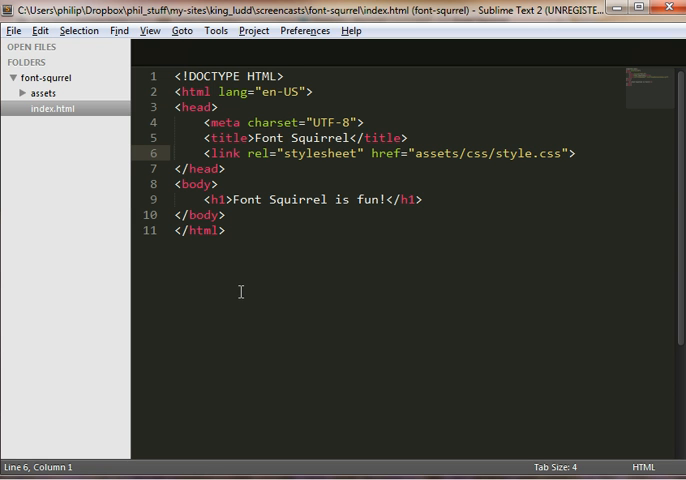
pyautogui.moveTo(243, 270)
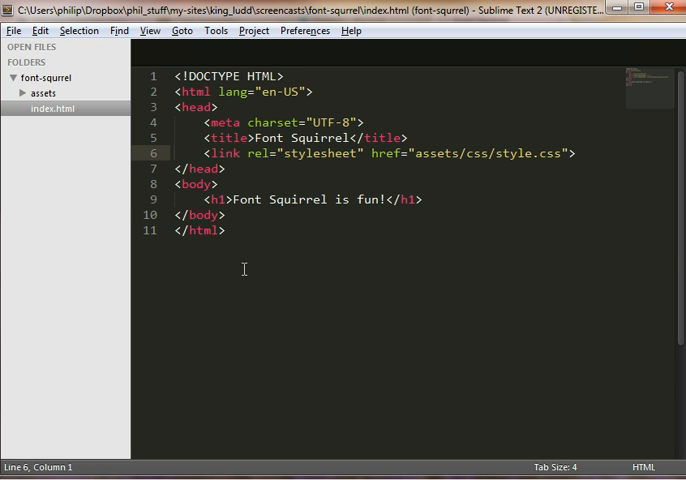
pyautogui.moveTo(527, 153)
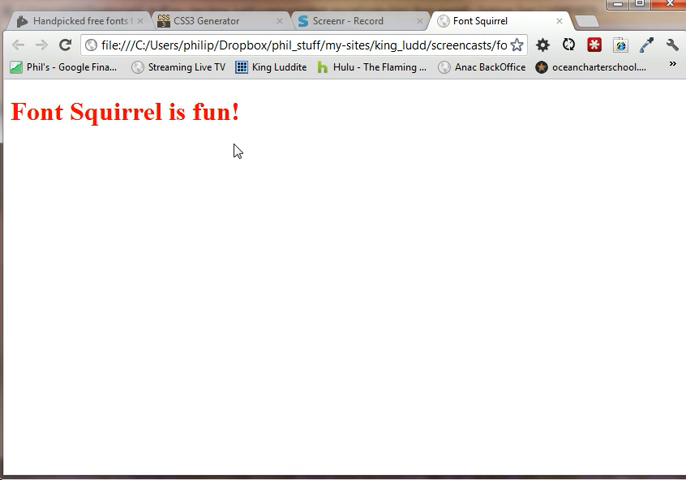
pyautogui.moveTo(455, 115)
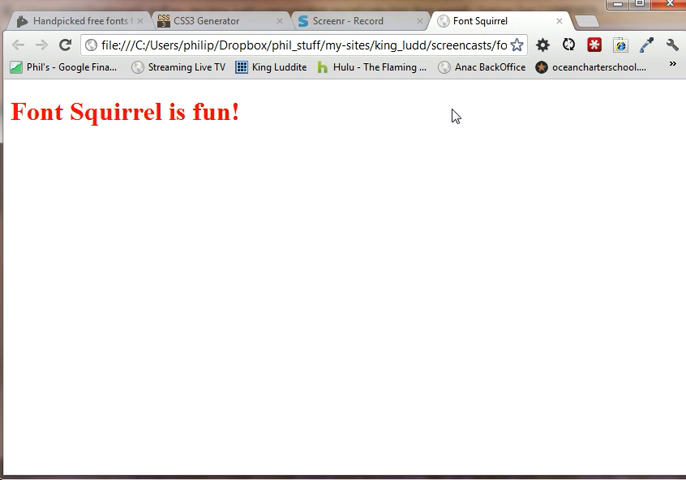
pyautogui.moveTo(455, 115)
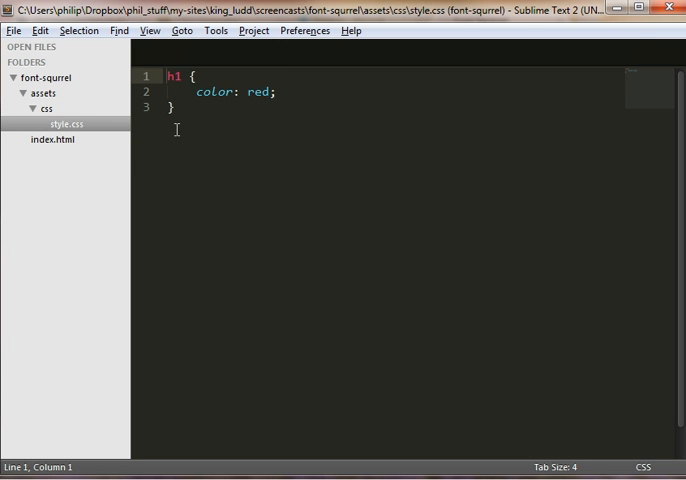
# Step: Return to the Chrome preview of the red 'Font Squirrel is fun!' heading
pyautogui.click(54, 138)
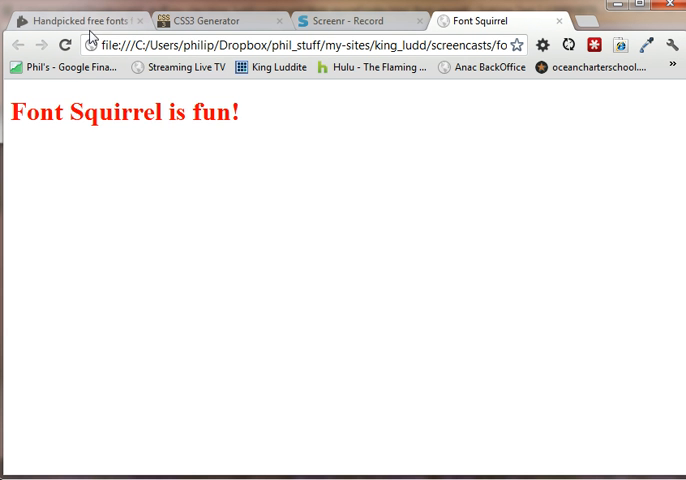
# Step: Switch to the CSS3 Generator page in Chrome
pyautogui.click(215, 20)
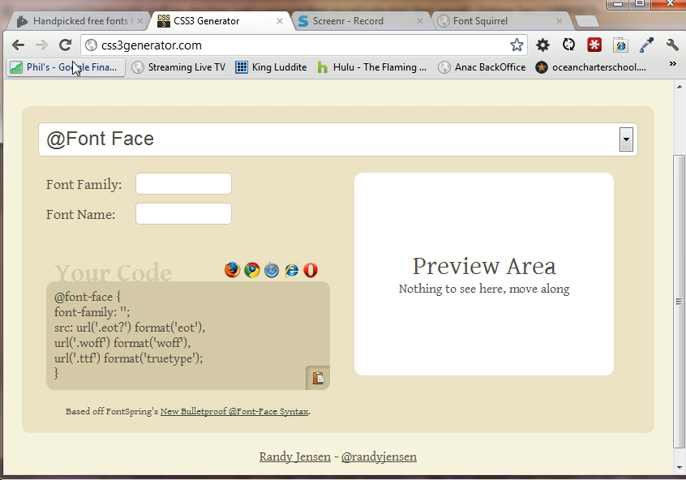
pyautogui.click(65, 20)
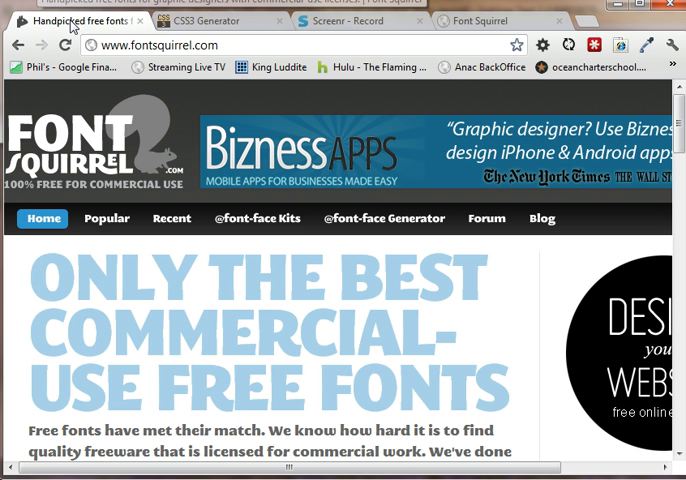
pyautogui.scroll(-3)
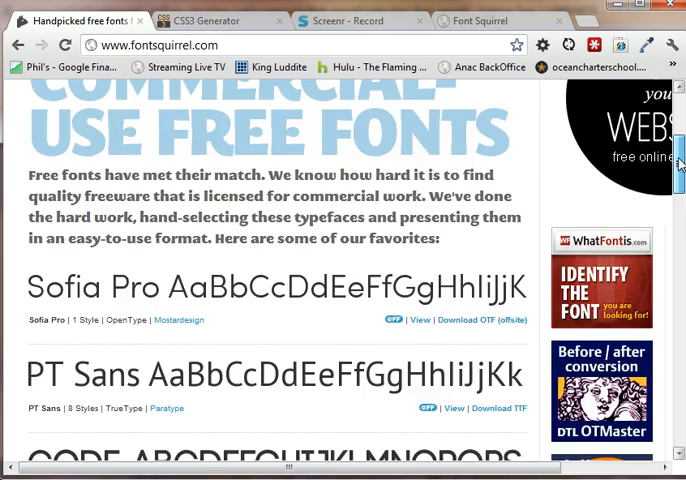
pyautogui.scroll(3)
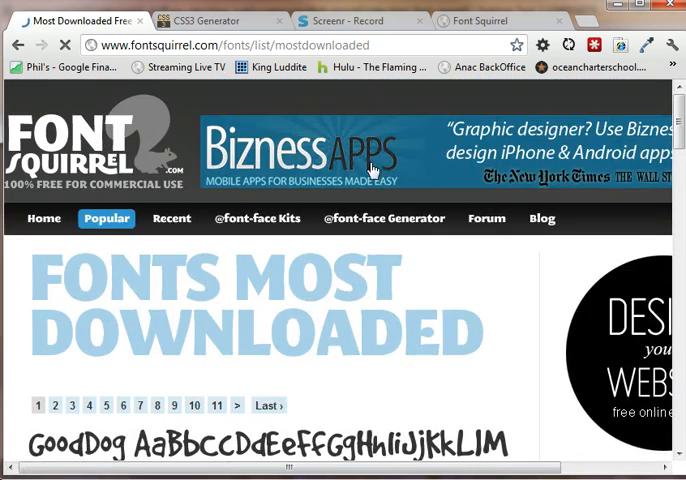
pyautogui.scroll(-3)
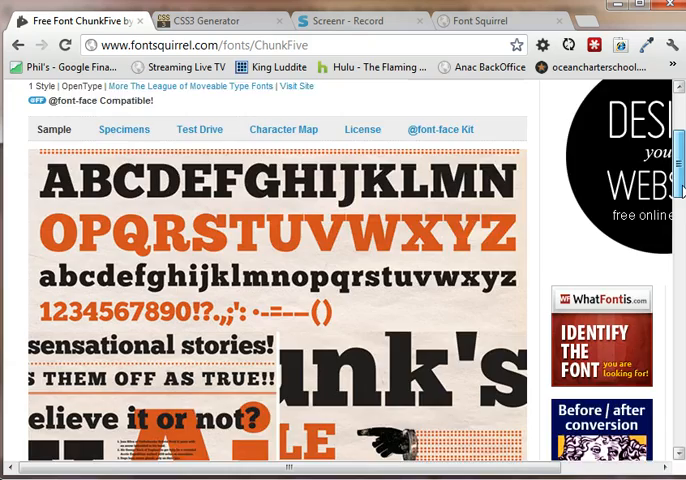
pyautogui.scroll(-3)
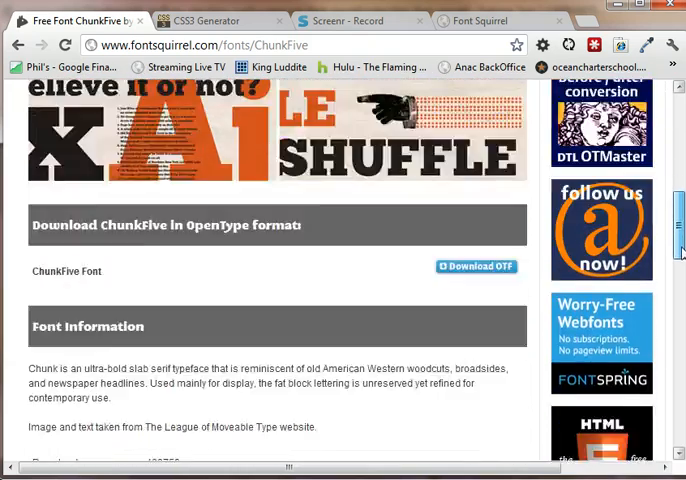
pyautogui.scroll(3)
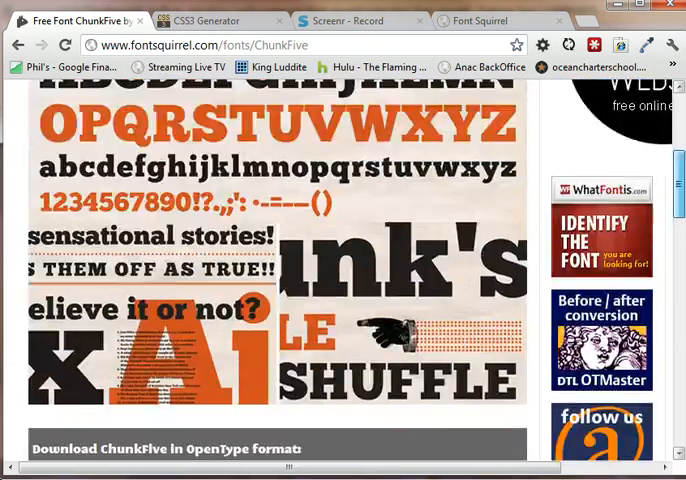
pyautogui.scroll(3)
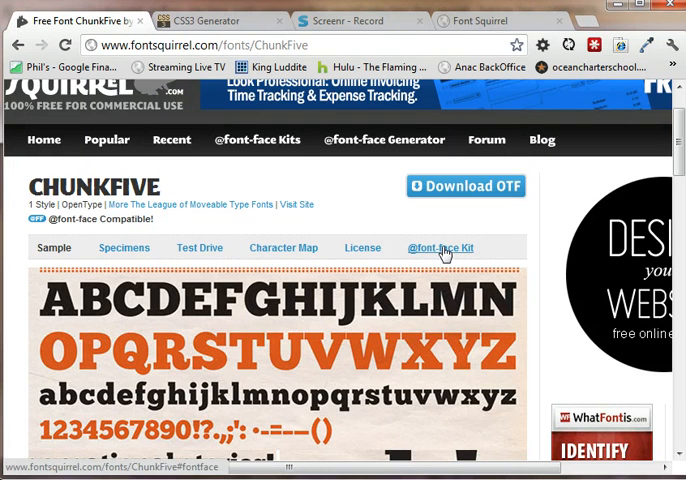
pyautogui.click(440, 247)
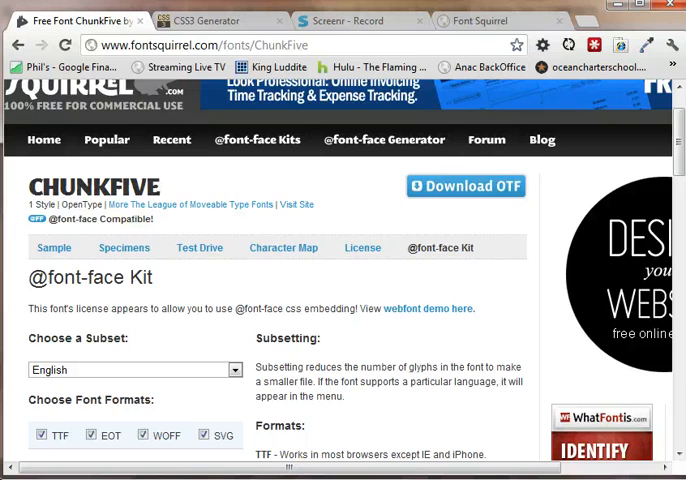
pyautogui.scroll(-3)
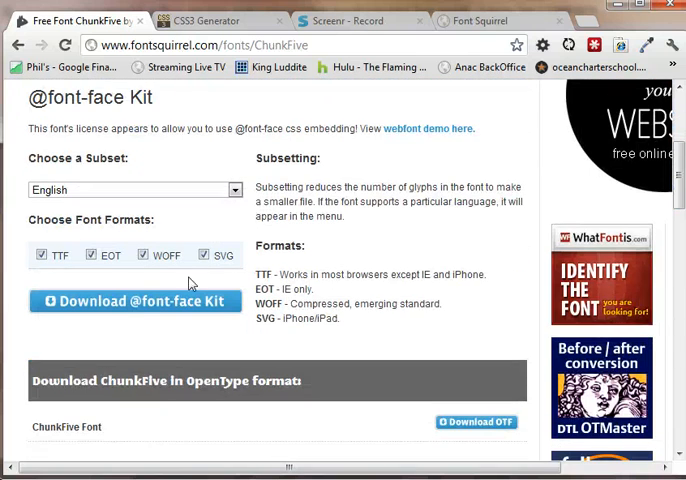
pyautogui.click(135, 301)
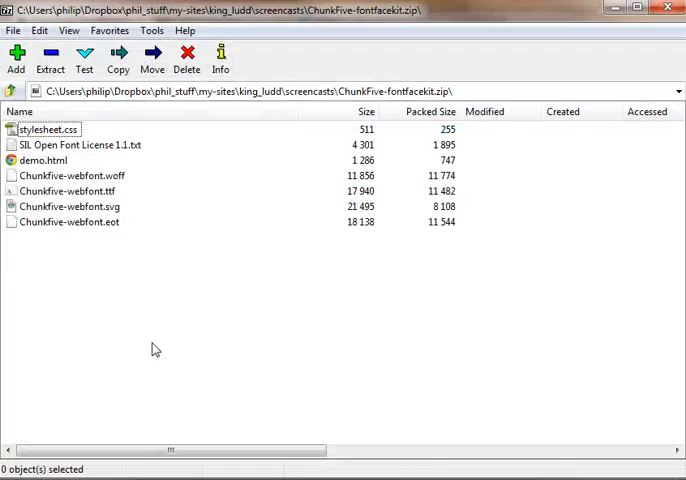
pyautogui.moveTo(211, 144)
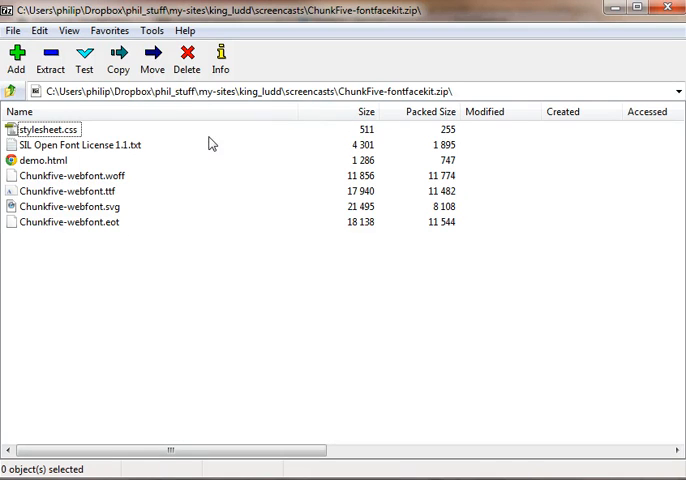
pyautogui.moveTo(52, 202)
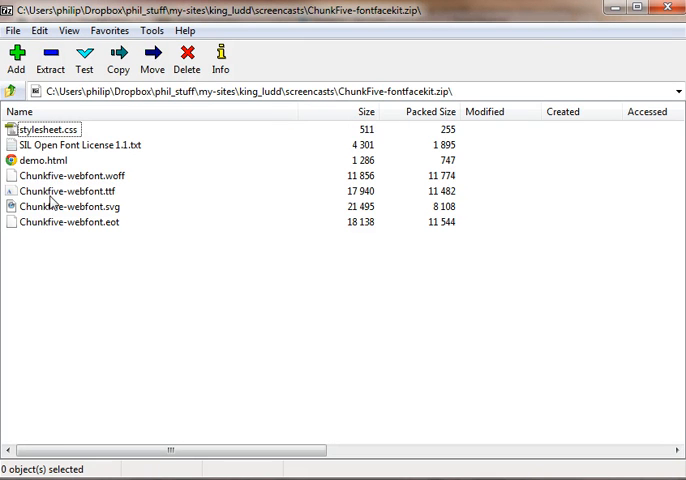
pyautogui.moveTo(108, 173)
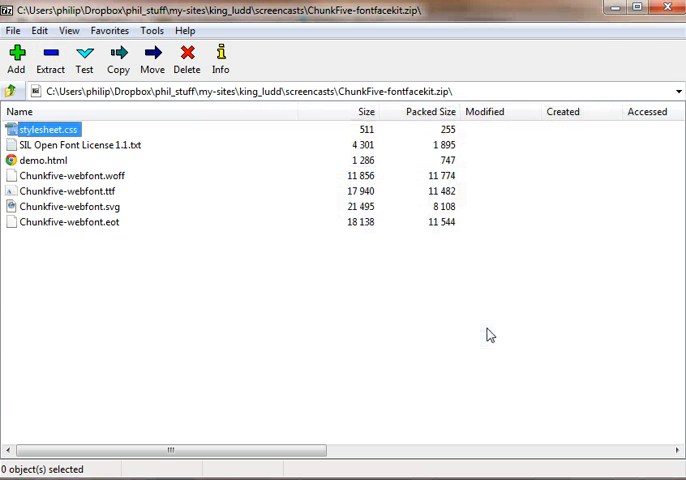
pyautogui.moveTo(670, 9)
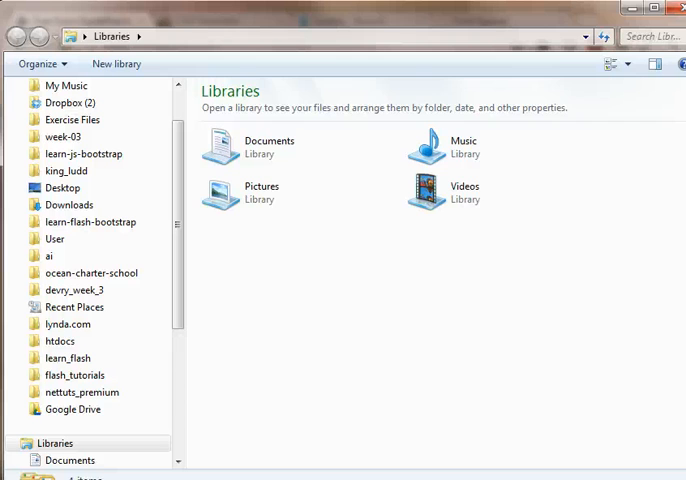
# Step: Open the Libraries window in Windows Explorer
pyautogui.click(66, 171)
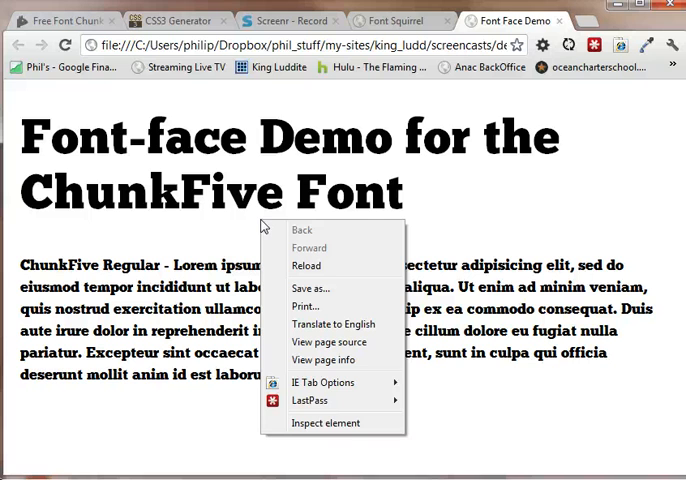
pyautogui.moveTo(266, 203)
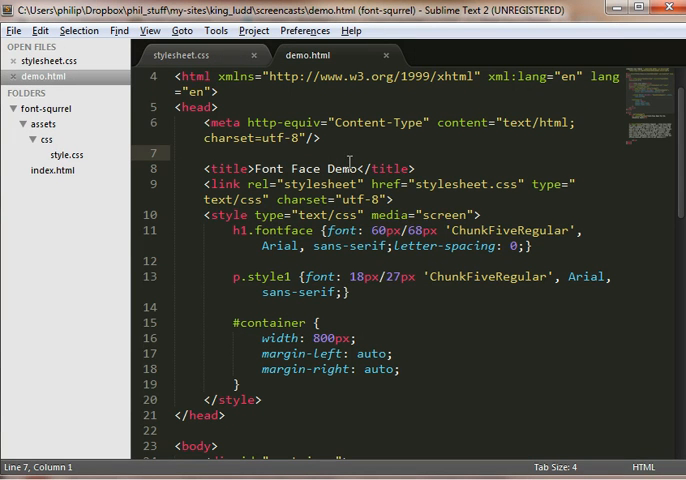
pyautogui.moveTo(192, 51)
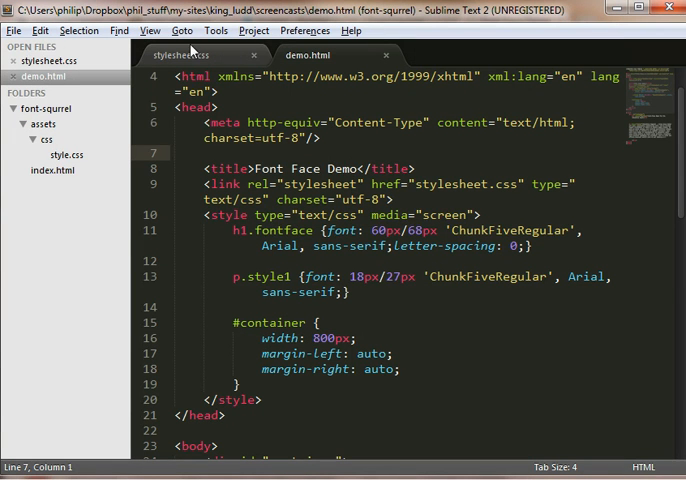
pyautogui.click(180, 55)
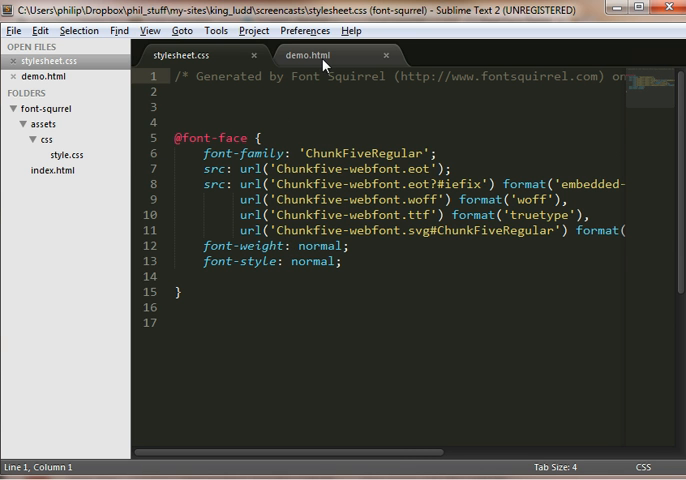
pyautogui.click(307, 55)
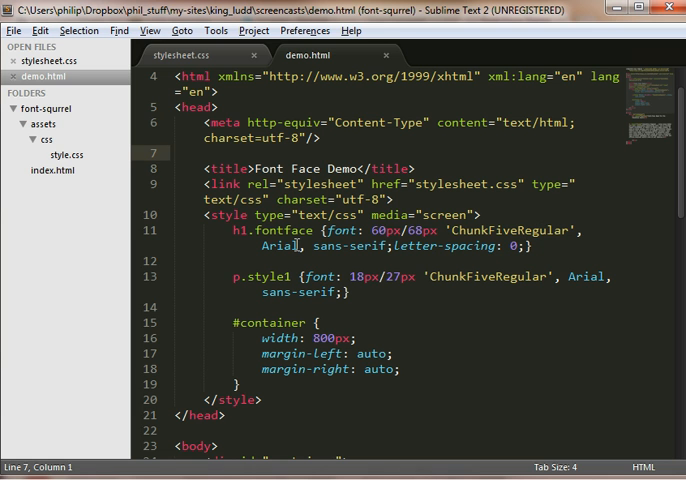
pyautogui.moveTo(470, 250)
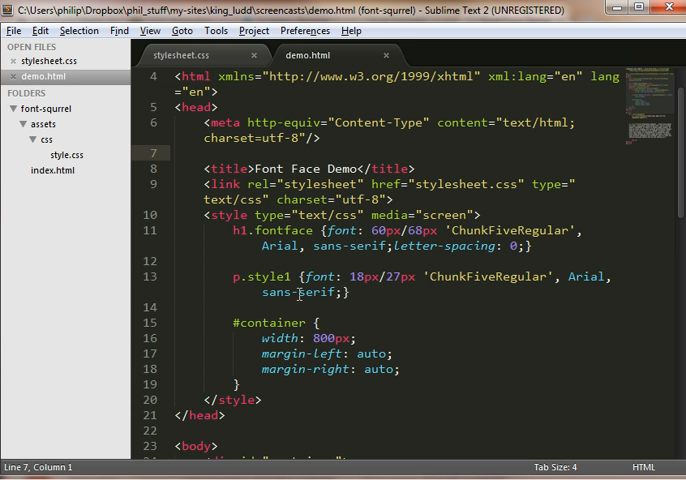
pyautogui.scroll(-3)
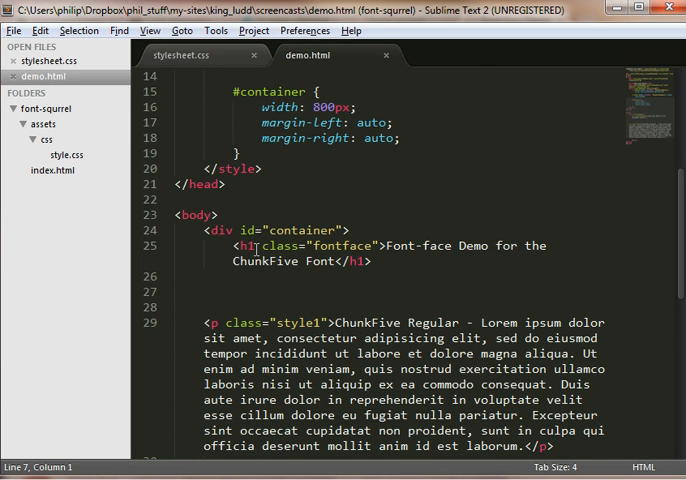
pyautogui.scroll(3)
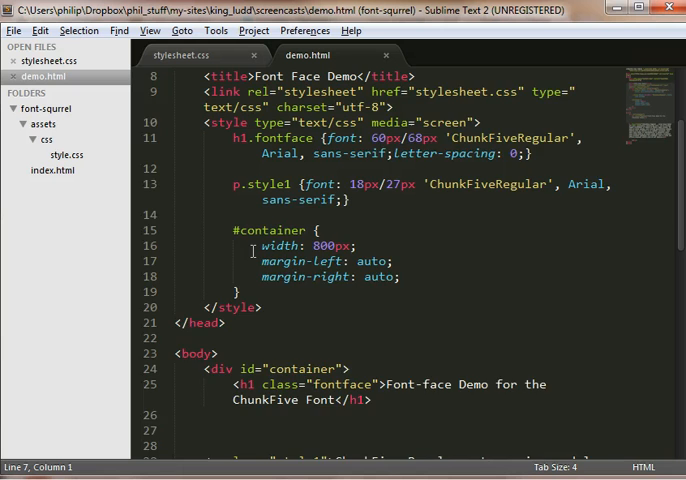
pyautogui.scroll(3)
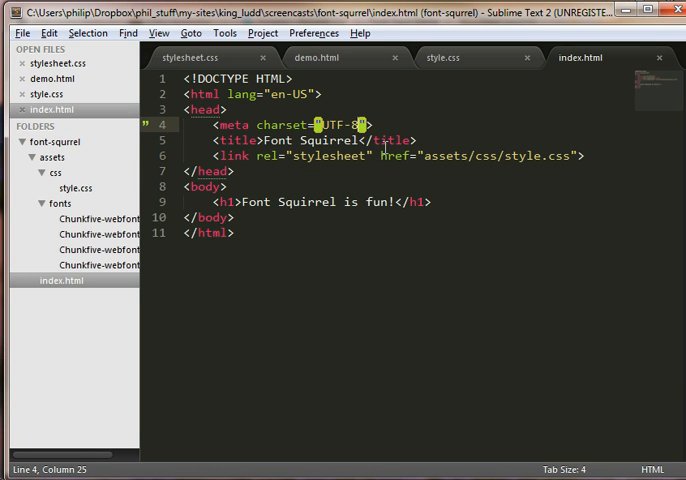
pyautogui.moveTo(465, 62)
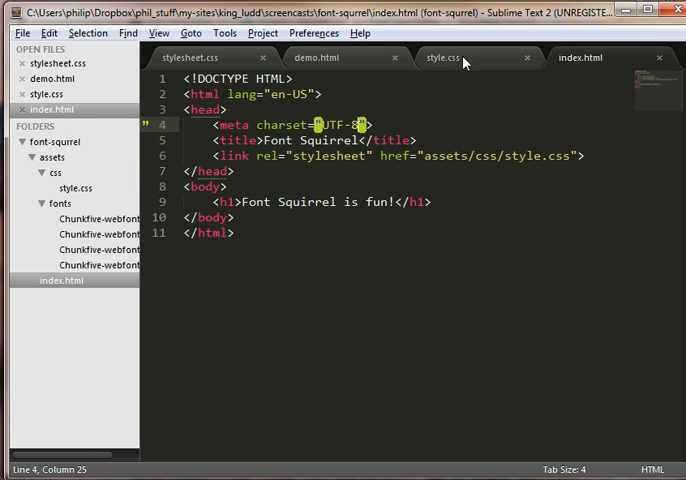
pyautogui.click(456, 57)
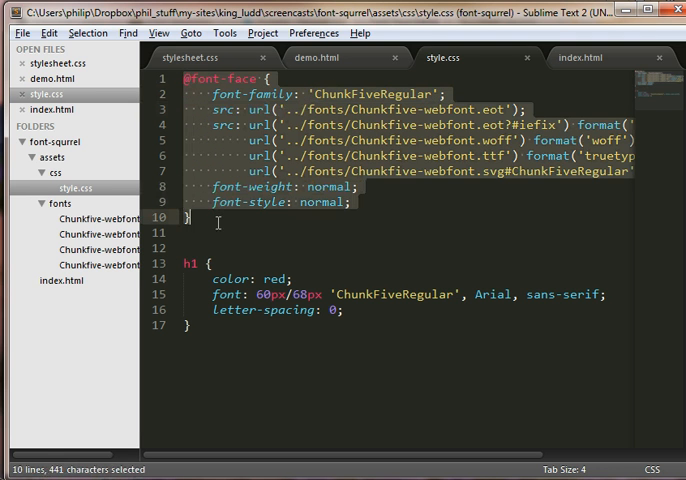
pyautogui.moveTo(365, 177)
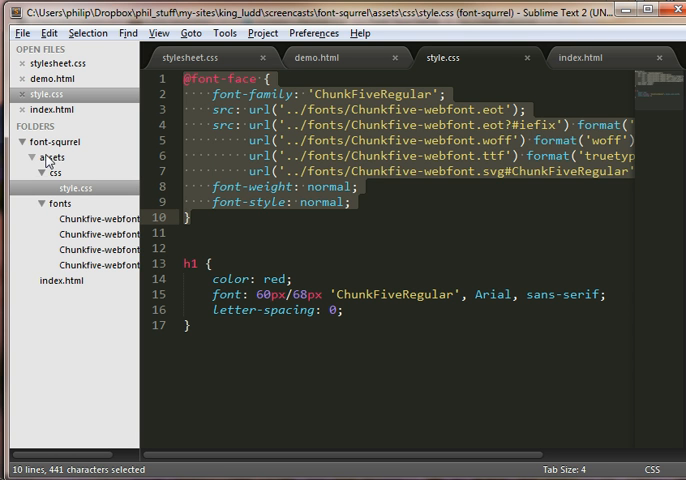
pyautogui.moveTo(286, 155)
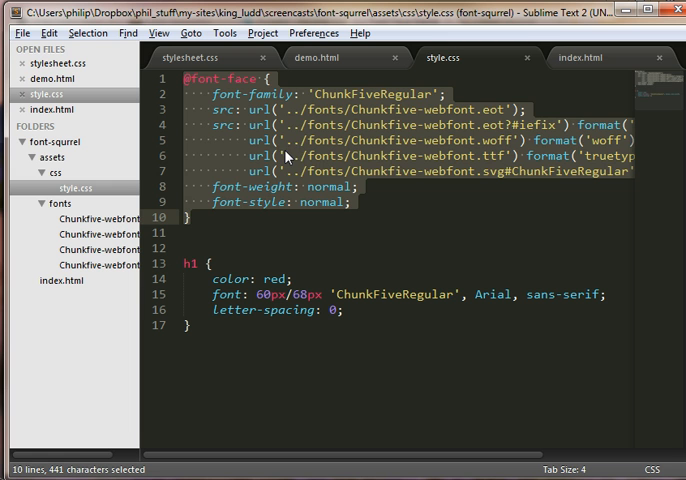
pyautogui.moveTo(70, 155)
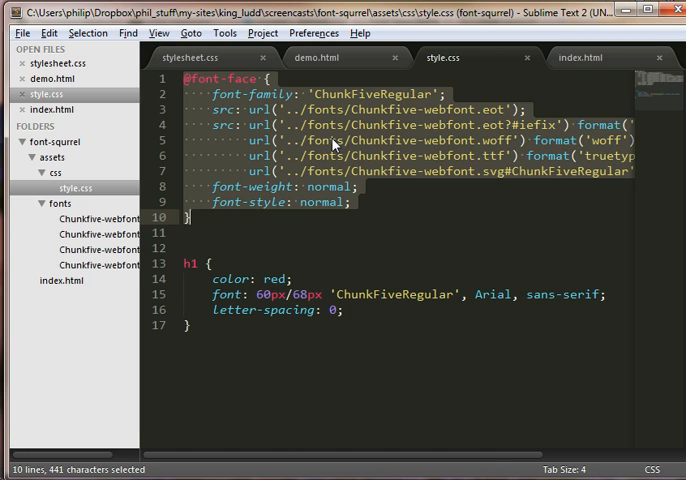
pyautogui.click(218, 247)
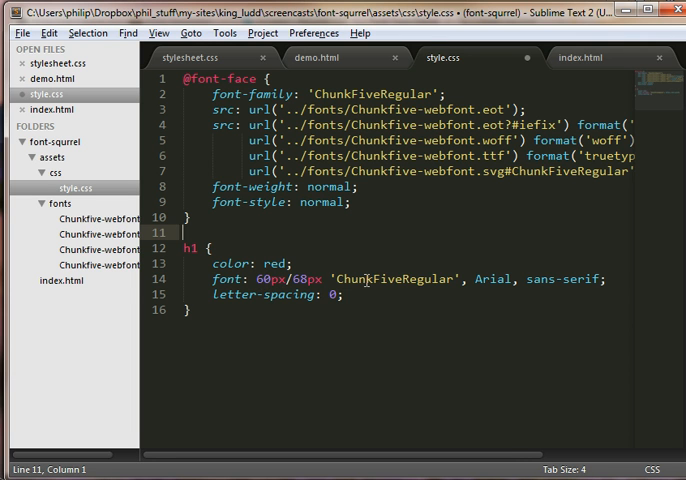
pyautogui.doubleClick(395, 279)
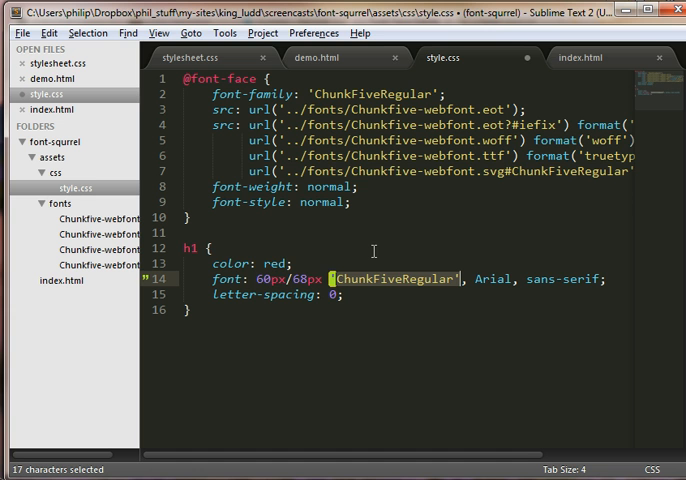
pyautogui.click(403, 20)
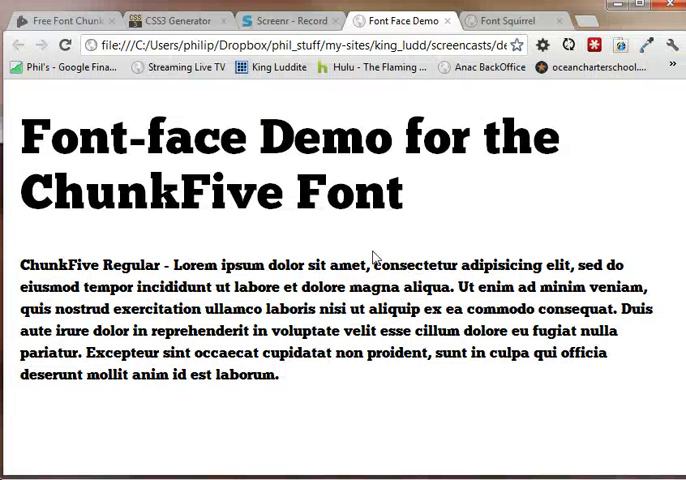
# Step: View the source of the red 'Font Squirrel is fun!' page in Chrome
pyautogui.click(510, 20)
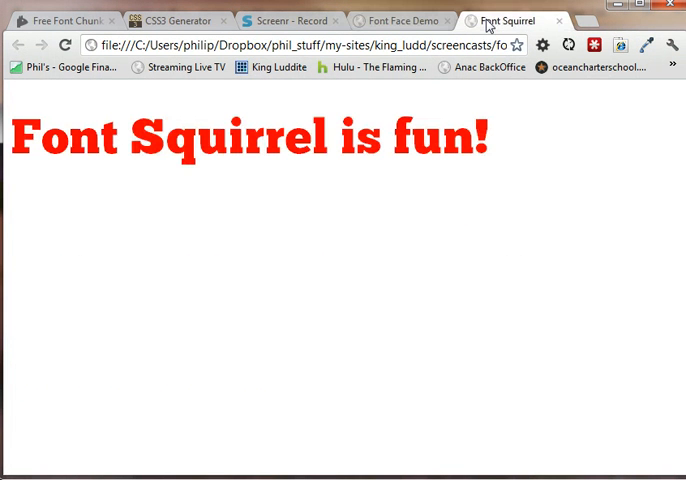
pyautogui.moveTo(283, 225)
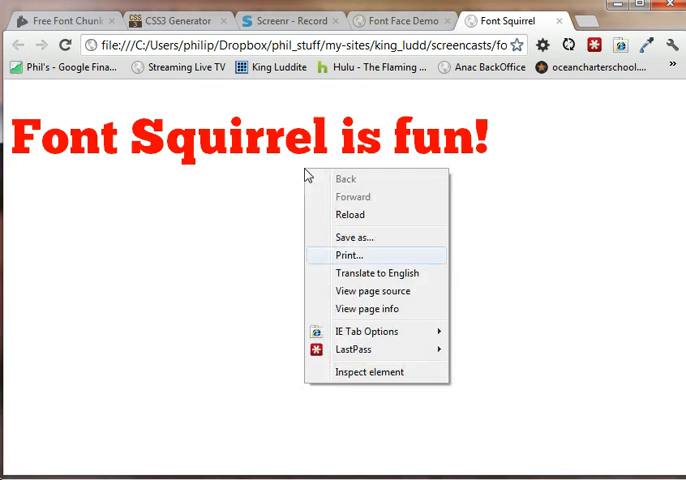
pyautogui.click(372, 291)
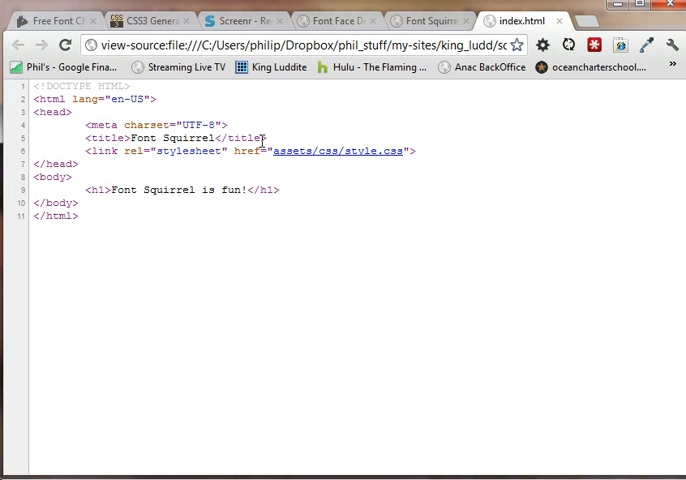
pyautogui.moveTo(340, 161)
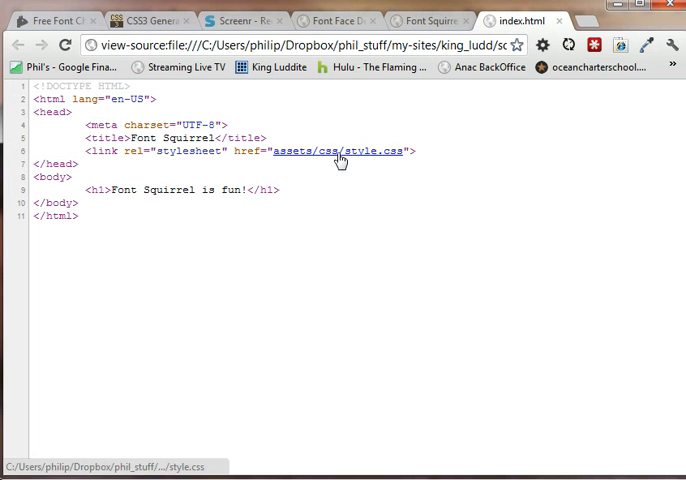
pyautogui.moveTo(358, 160)
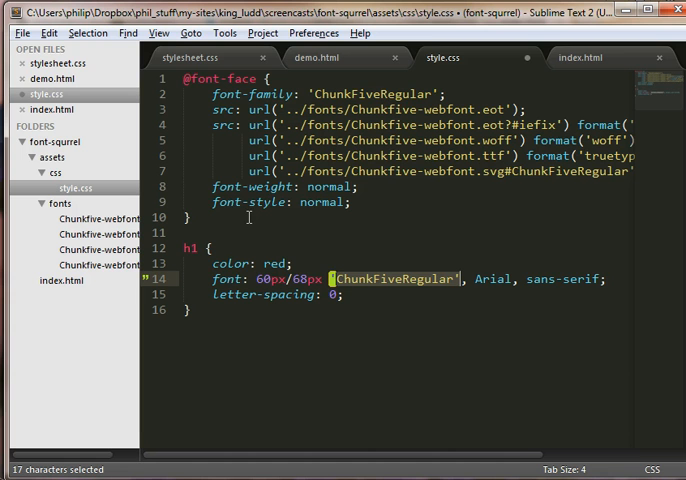
pyautogui.moveTo(416, 199)
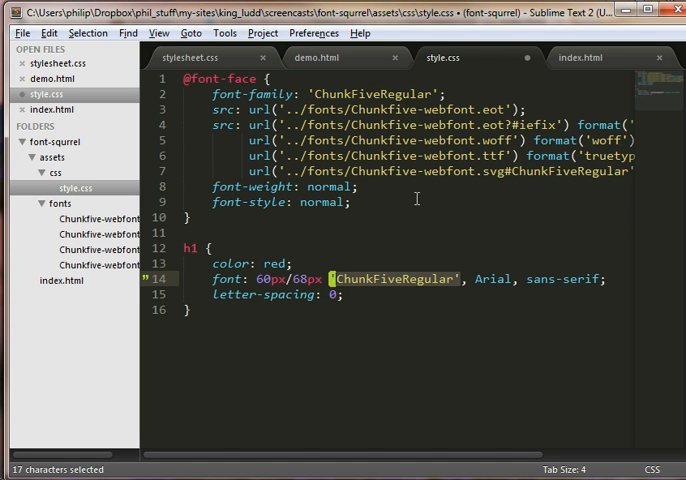
pyautogui.moveTo(287, 433)
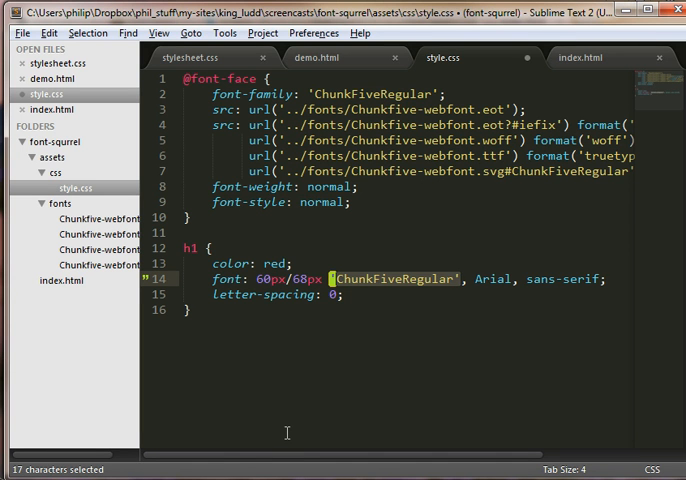